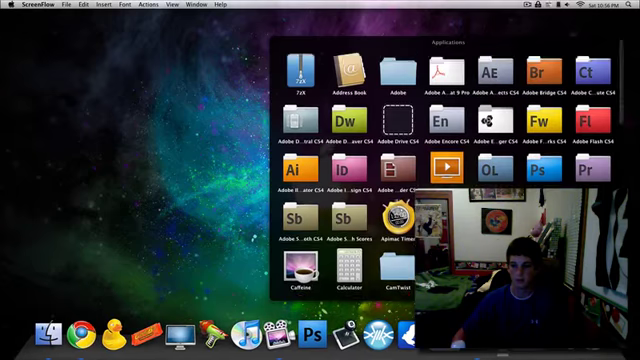
- Scroll through the Applications stack from the Dock, then dismiss it back to the desktop
scroll(down, 3)
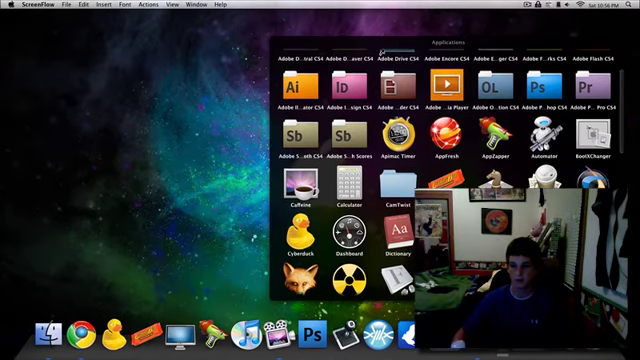
scroll(down, 3)
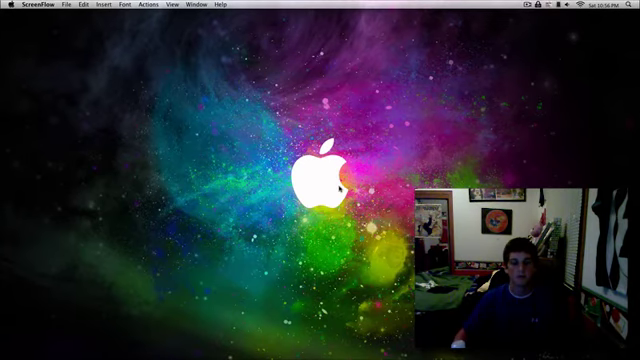
- Choose an item from Espionage's menu-bar status menu, ending with the home folder in Finder
click(534, 8)
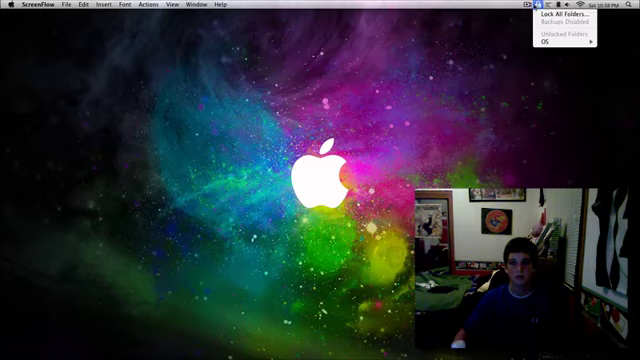
click(548, 44)
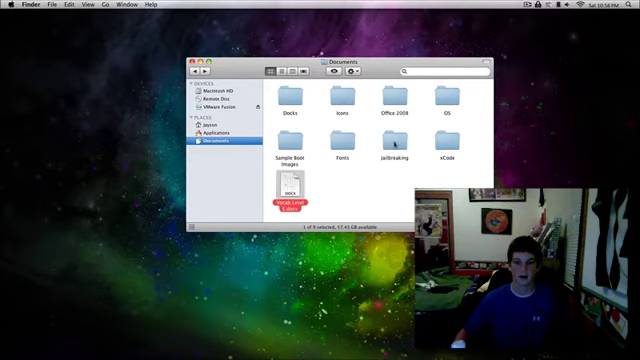
- Use the folder's context menu to show its lock settings in Espionage's preferences window
right_click(388, 148)
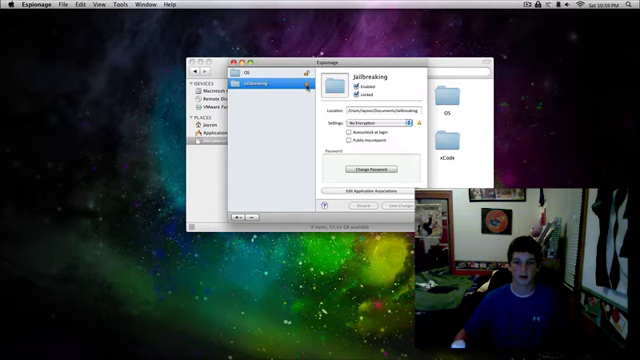
- Add another folder in Espionage with a saved password, then open it from Finder to trigger the password prompt
click(264, 76)
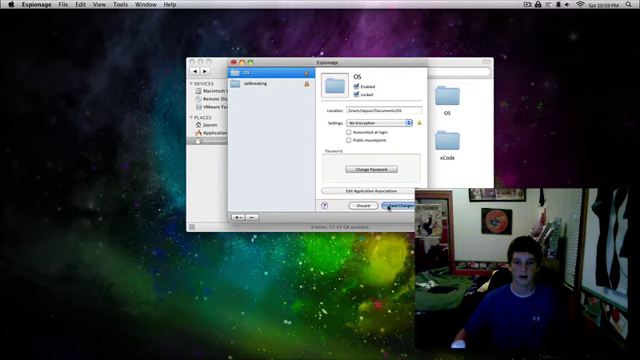
click(388, 210)
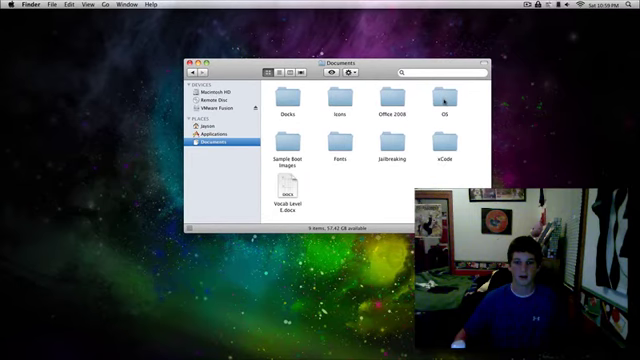
double_click(442, 102)
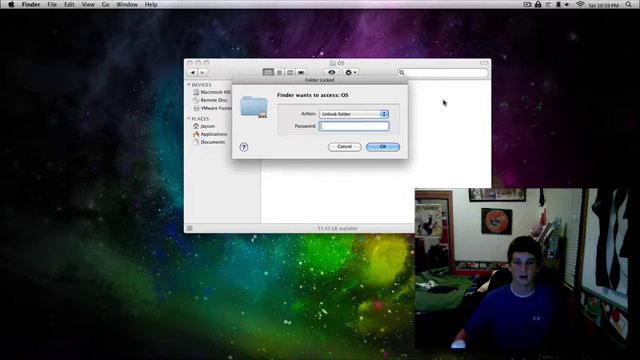